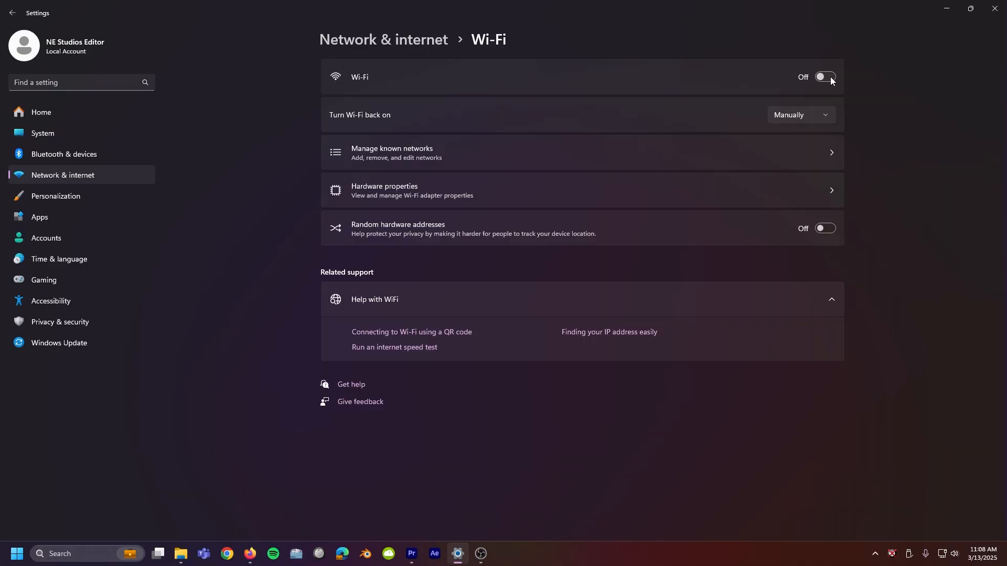
Step: Retry all the failed Windows updates from the Windows Update page in Settings
{"action": "left_click", "coordinate": [363, 552]}
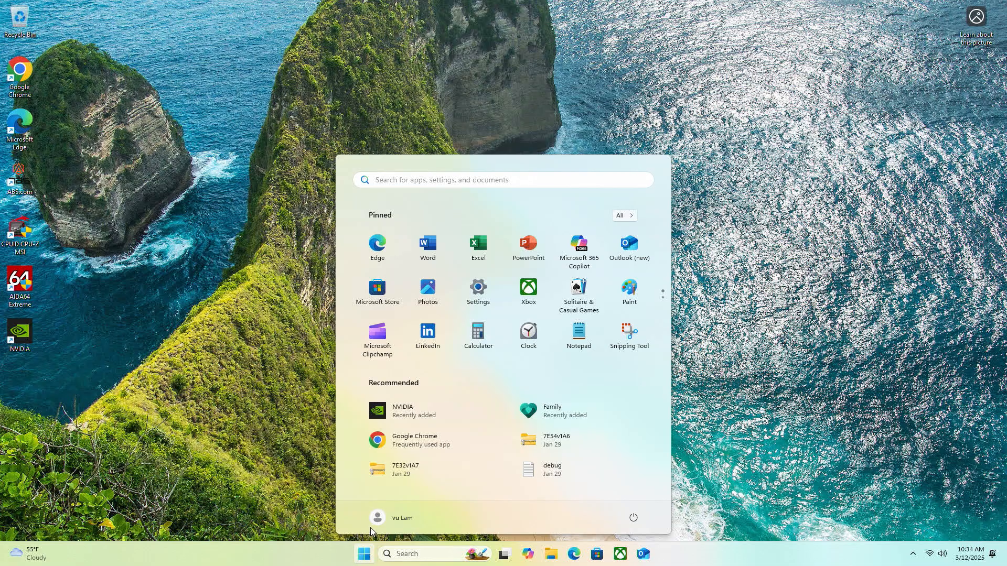
{"action": "mouse_move", "coordinate": [478, 287]}
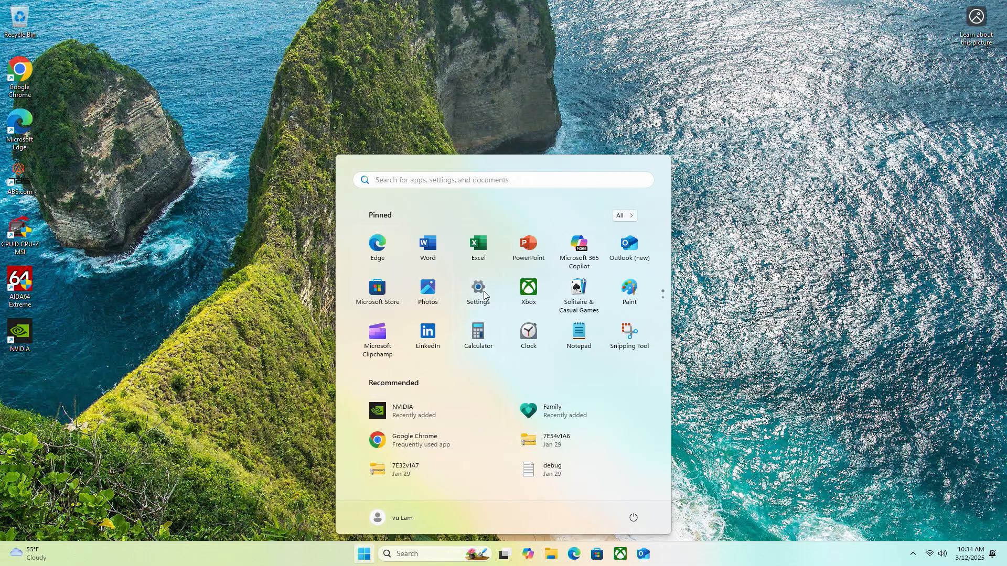
{"action": "left_click", "coordinate": [478, 287]}
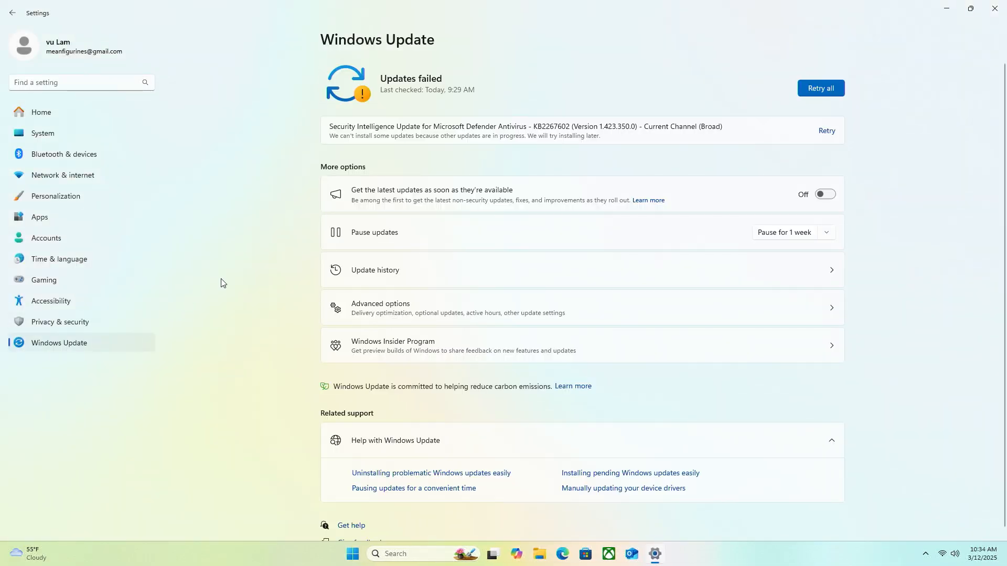
{"action": "mouse_move", "coordinate": [744, 114]}
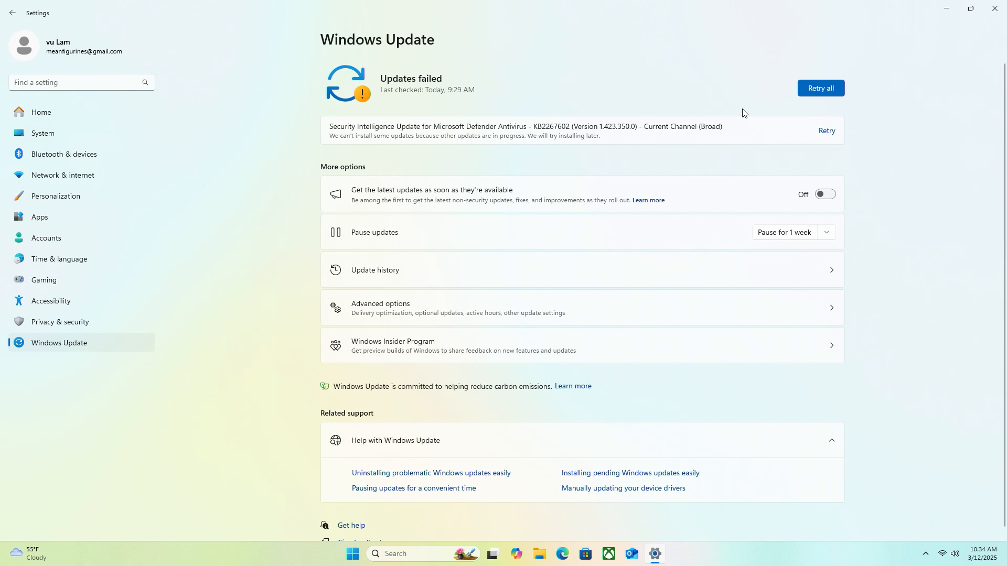
{"action": "left_click", "coordinate": [820, 88]}
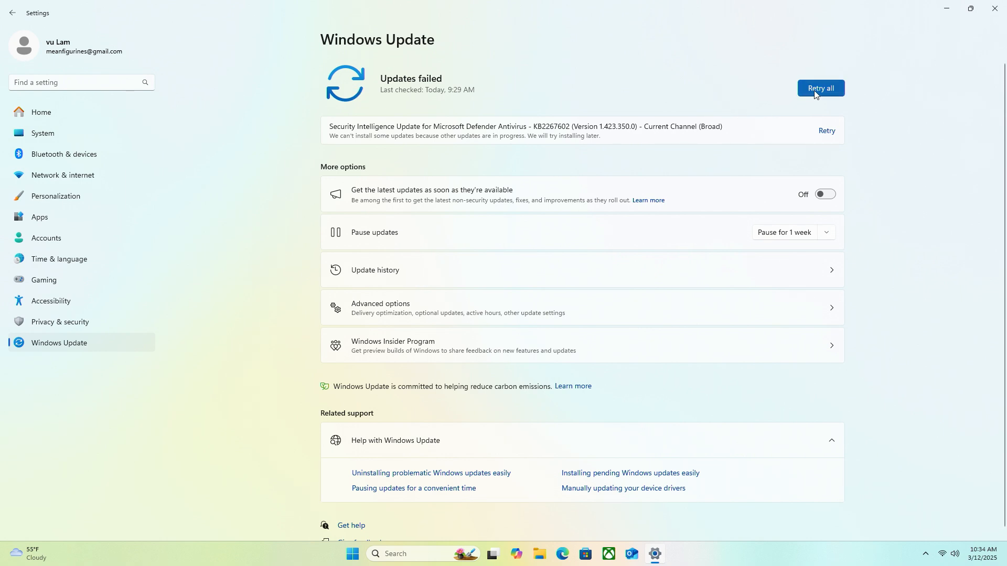
{"action": "left_click", "coordinate": [820, 88]}
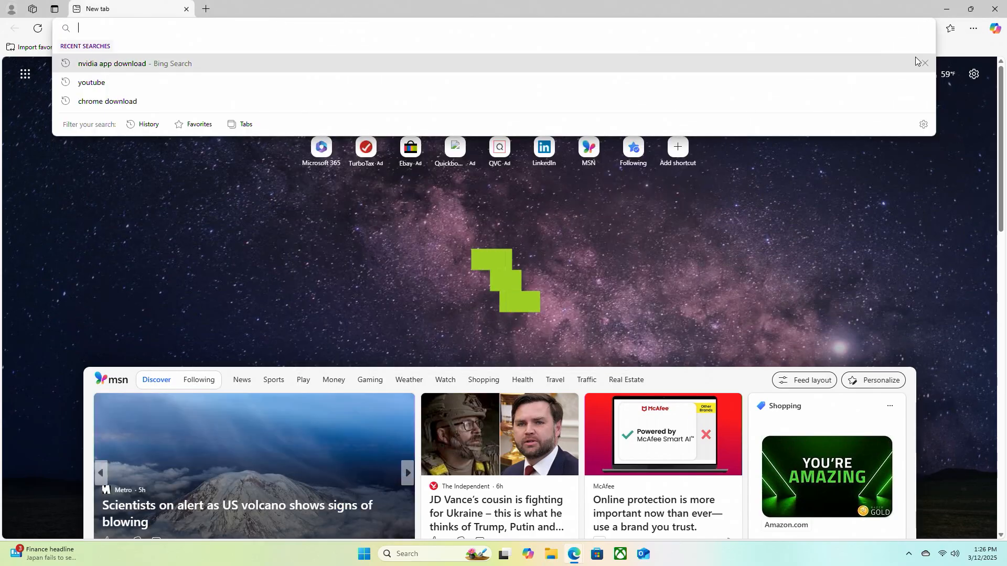
Step: Search Bing for 'mag z890 tomahawk wifi bios' and reach the MSI support page's BIOS downloads
{"action": "type", "text": "mag z890 tomahawk wifi bios"}
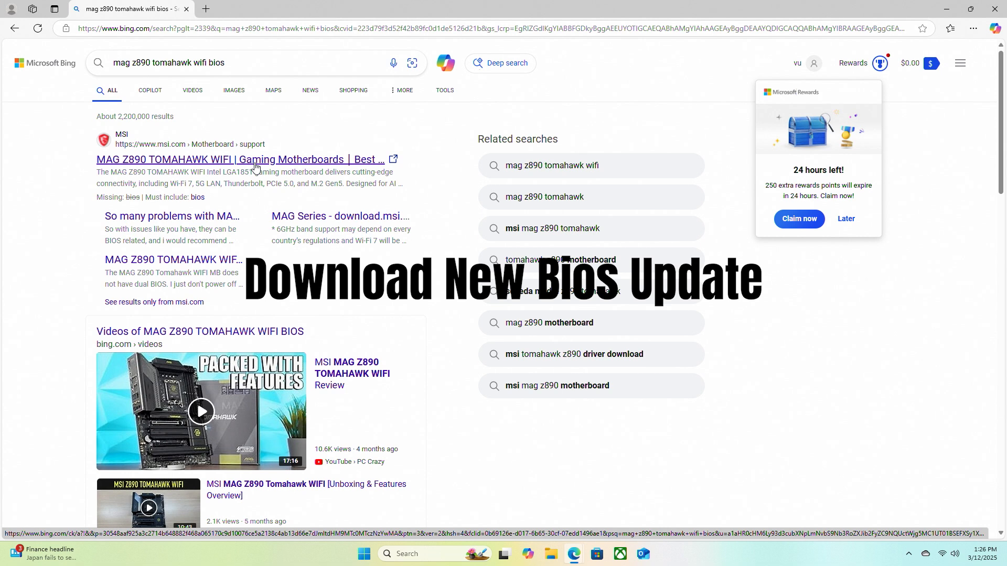
{"action": "left_click", "coordinate": [241, 160]}
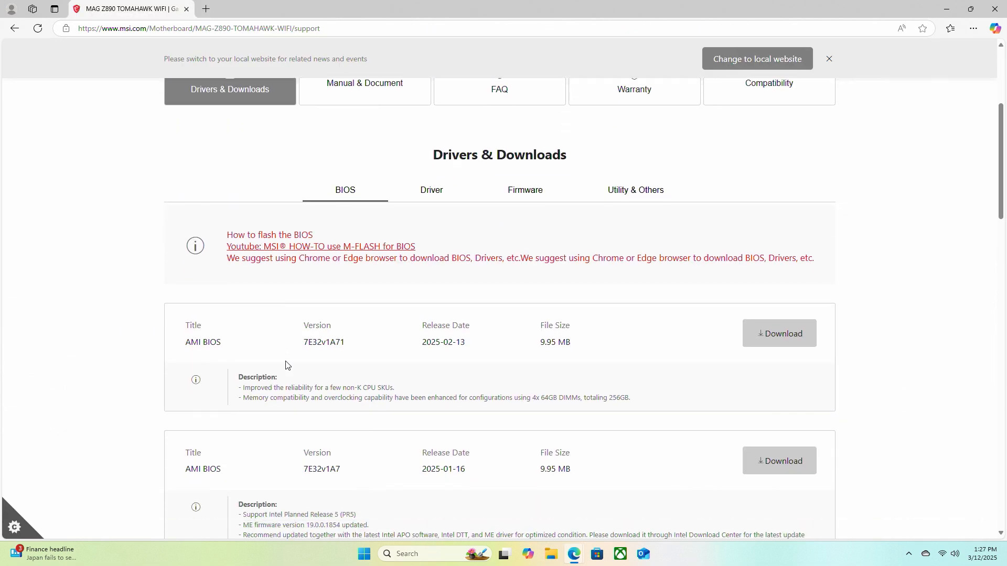
{"action": "scroll", "scroll_direction": "down", "scroll_amount": 3}
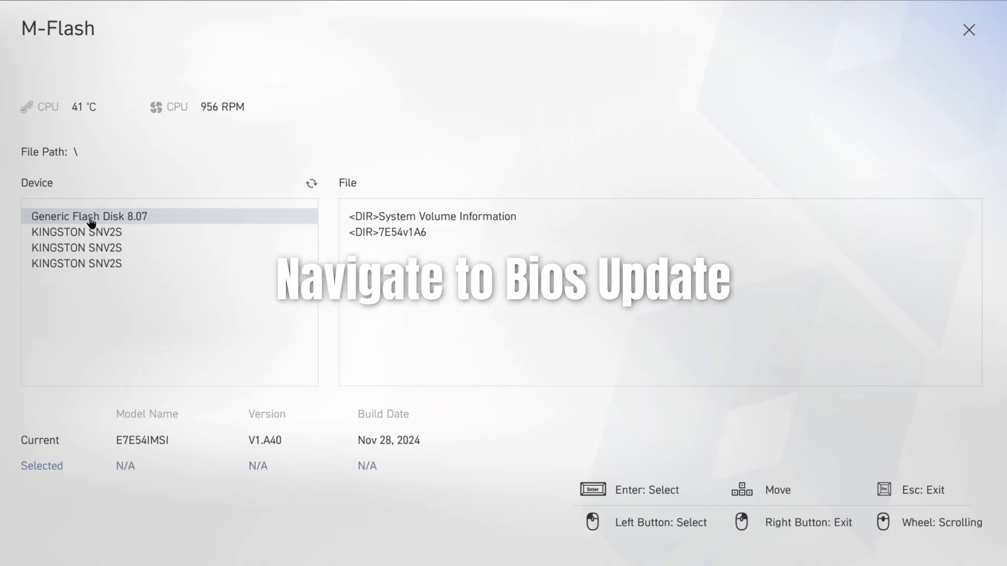
Step: Select E7E54IMSI.1A60 from the Generic Flash Disk and confirm it in File Check
{"action": "double_click", "coordinate": [404, 232]}
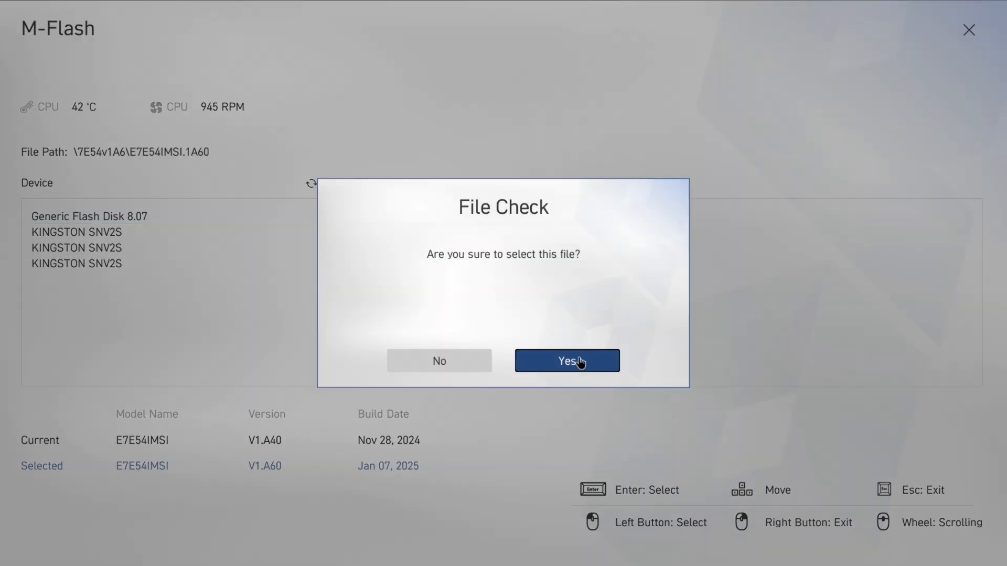
{"action": "left_click", "coordinate": [567, 359]}
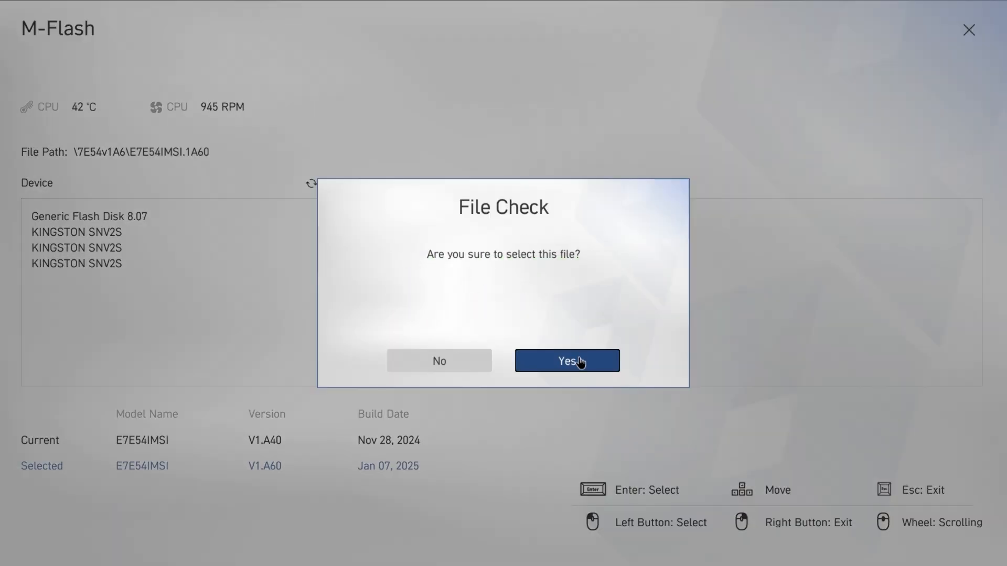
{"action": "left_click", "coordinate": [566, 359]}
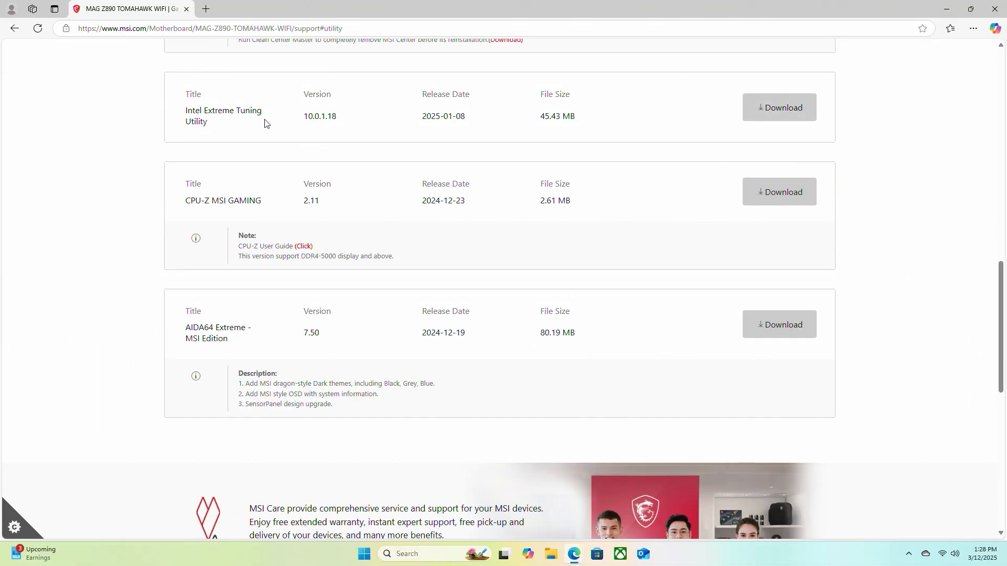
Step: Download Intel Extreme Tuning Utility from MSI's Utility page and start its CPU benchmark
{"action": "left_click", "coordinate": [779, 107]}
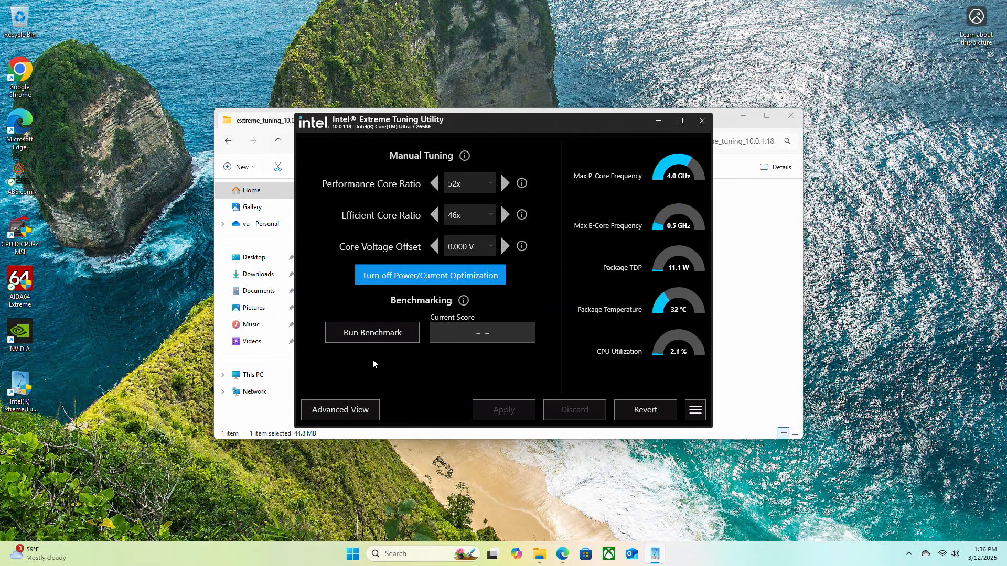
{"action": "left_click", "coordinate": [371, 332]}
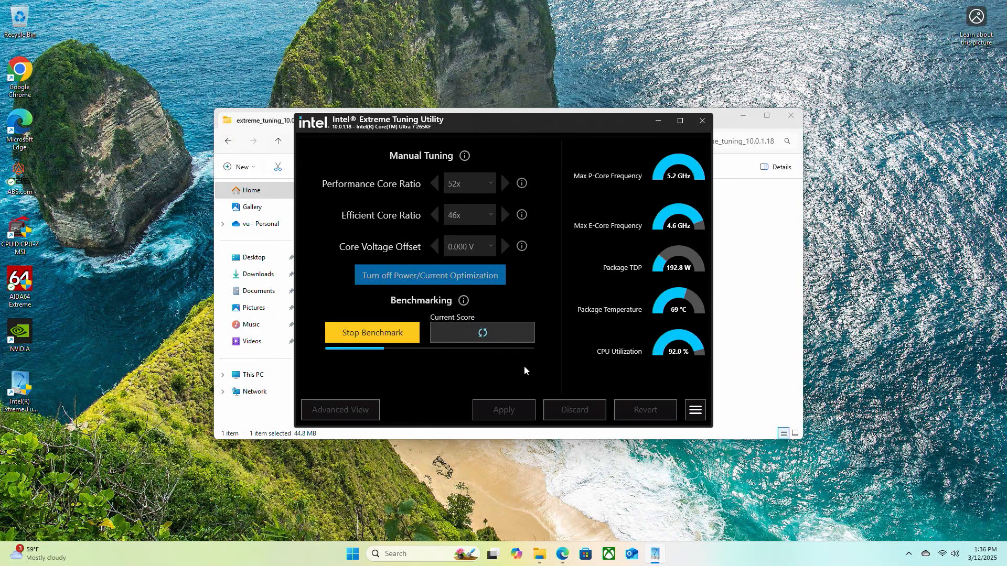